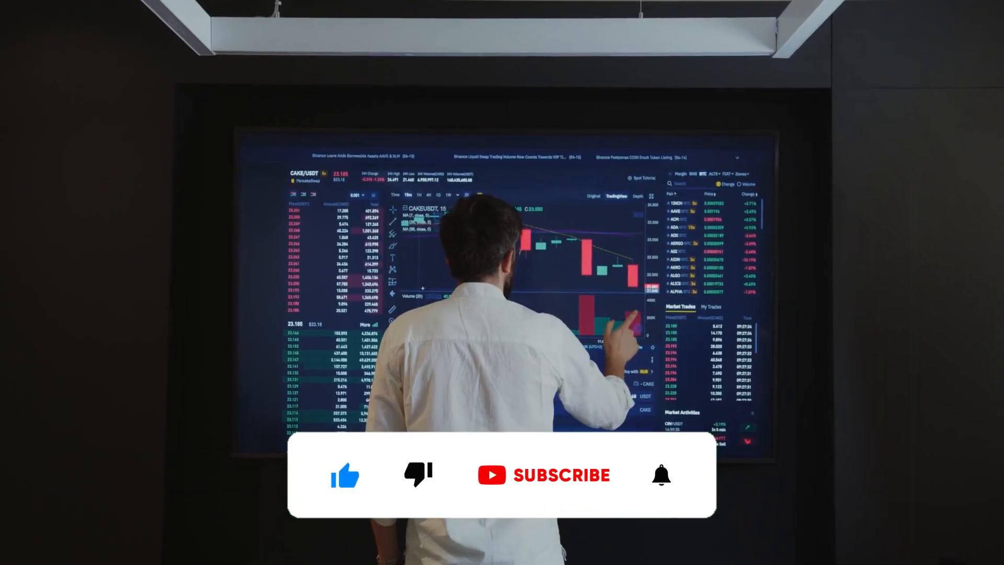
click(544, 475)
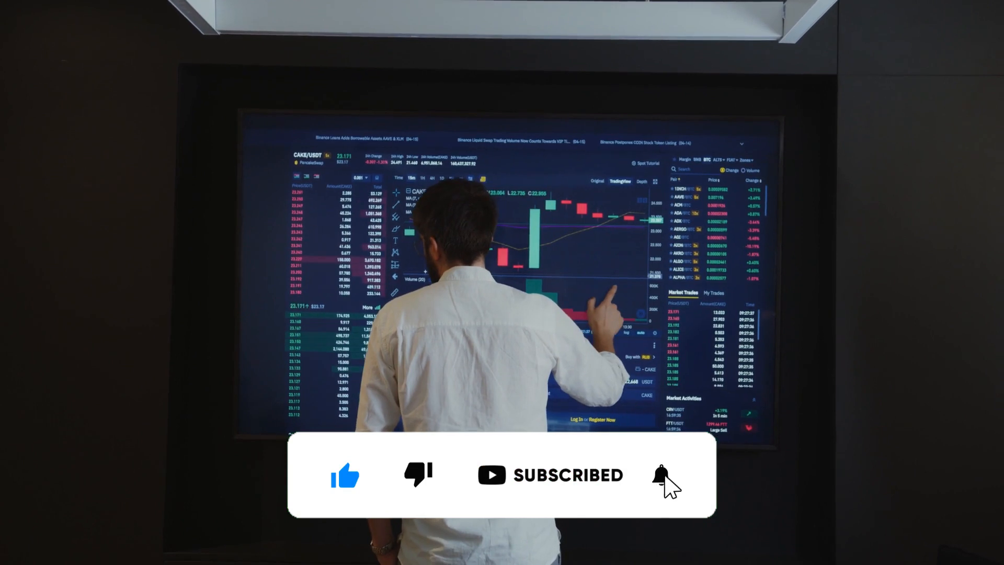
click(659, 476)
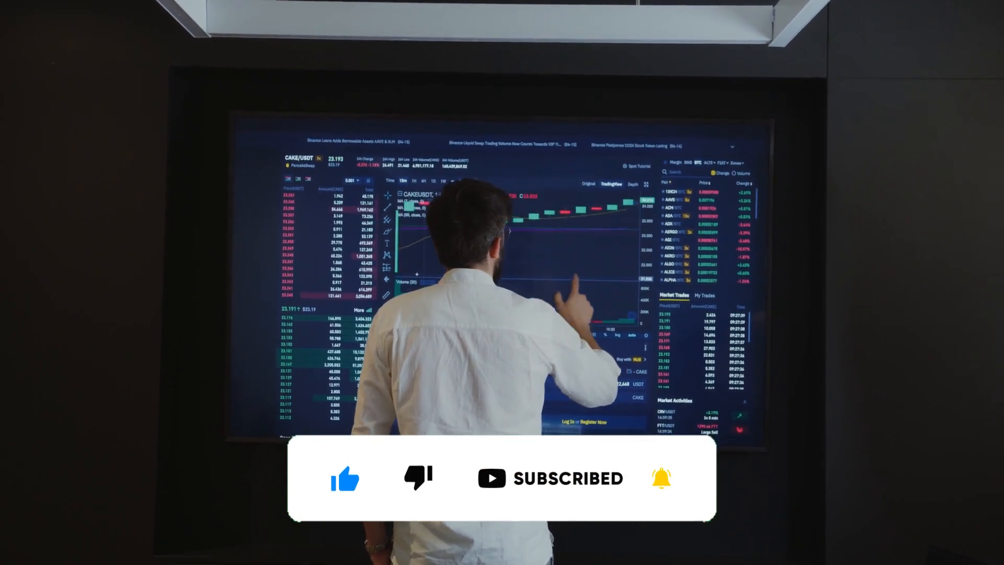